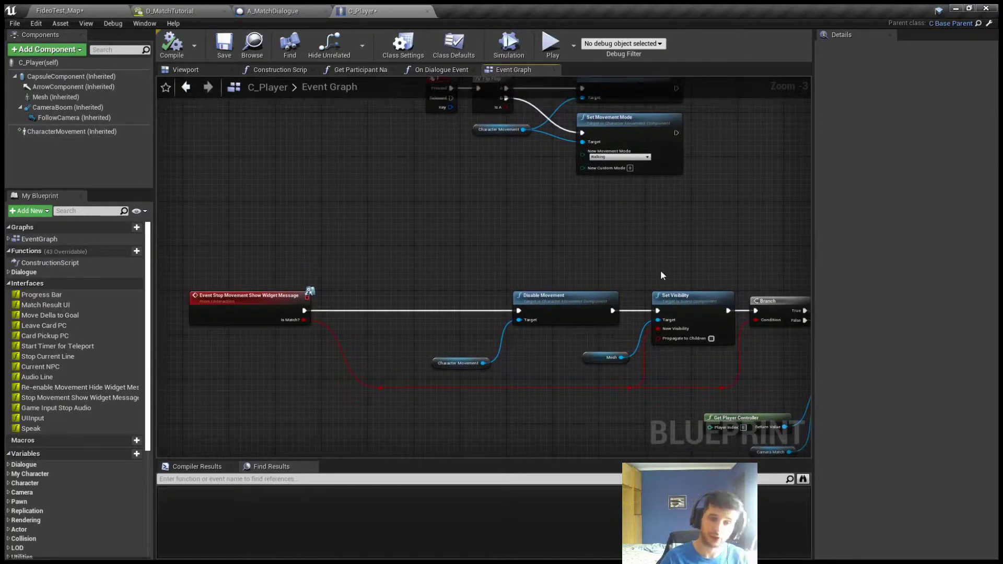
Bring up the FideoTest_Map level editor with the arena map and Blueprints folder.
left_click_drag(662, 274, 632, 242)
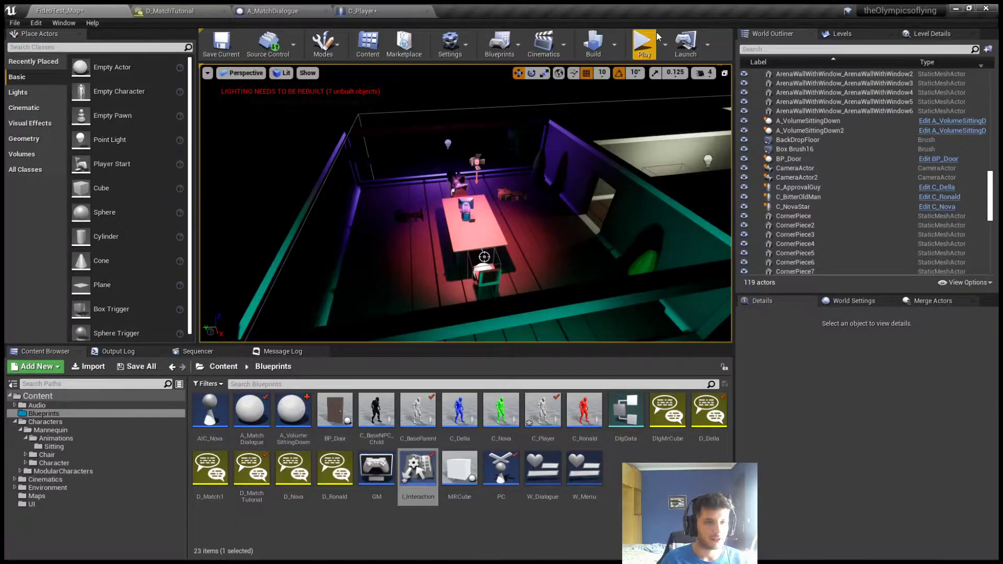
left_click(644, 40)
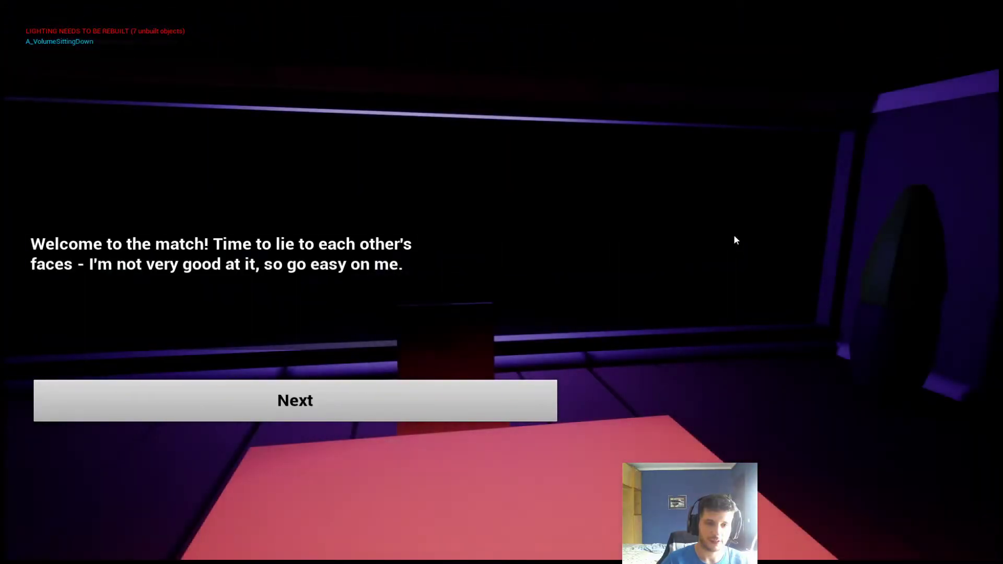
left_click(295, 401)
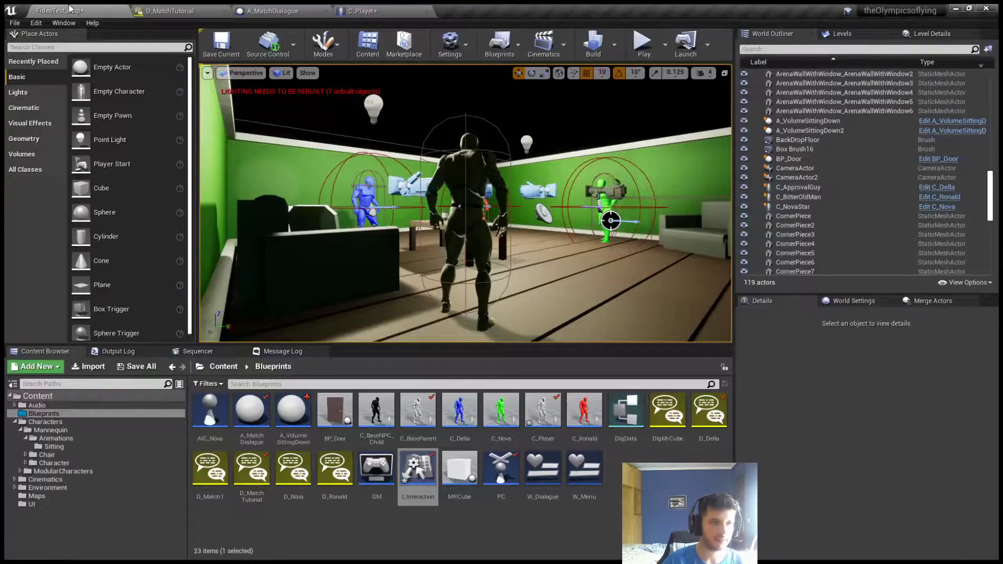
Show the A_MatchDialogue Event Graph with its branch, gate and player-controller cast logic.
left_click(360, 10)
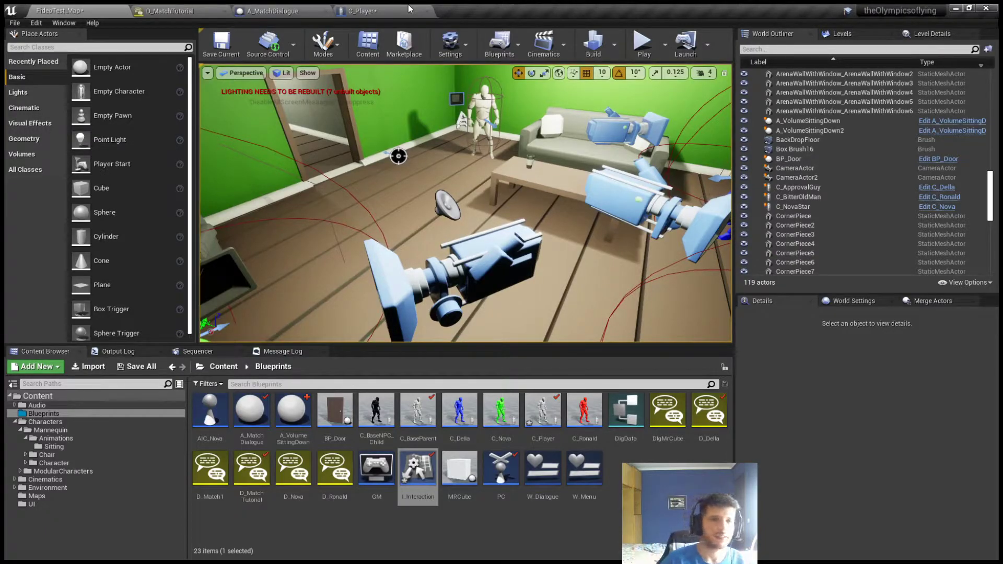
left_click(269, 11)
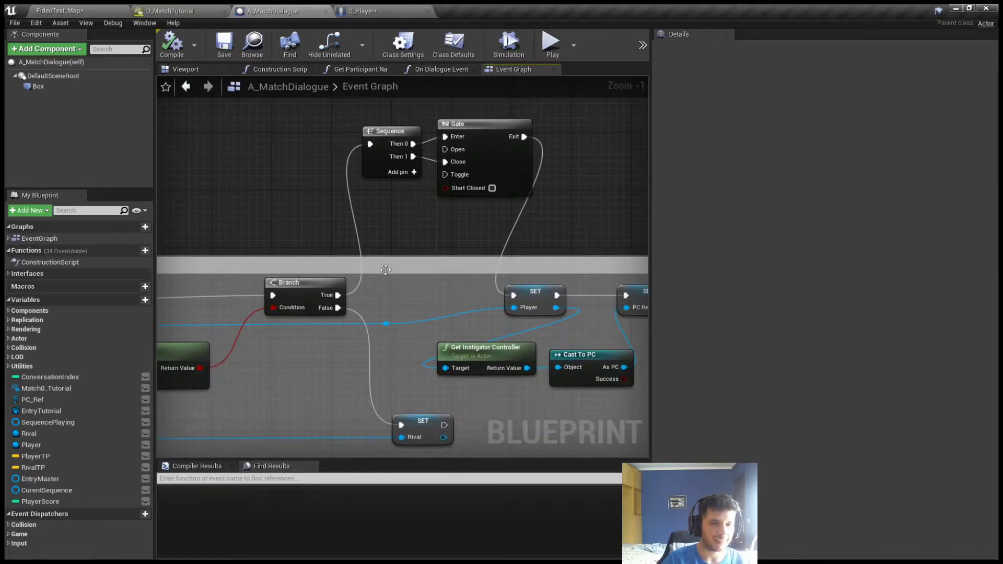
Zoom the graph to the Stop Movement Show Widget Message call followed by the 2-second Delay.
scroll("down", 3)
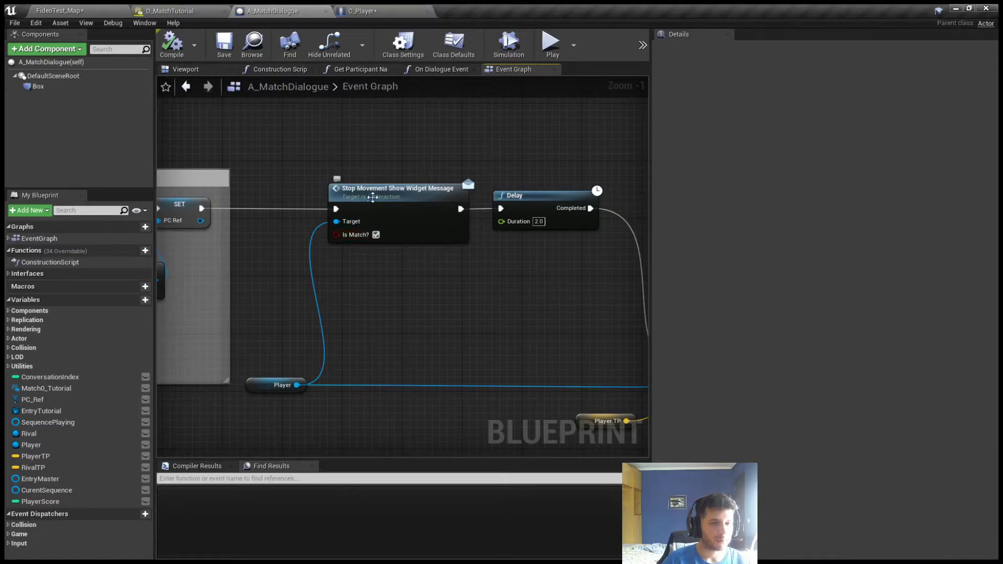
Return to the C_Player Event Graph showing the Stop Movement Show Widget Message chain.
left_click(360, 11)
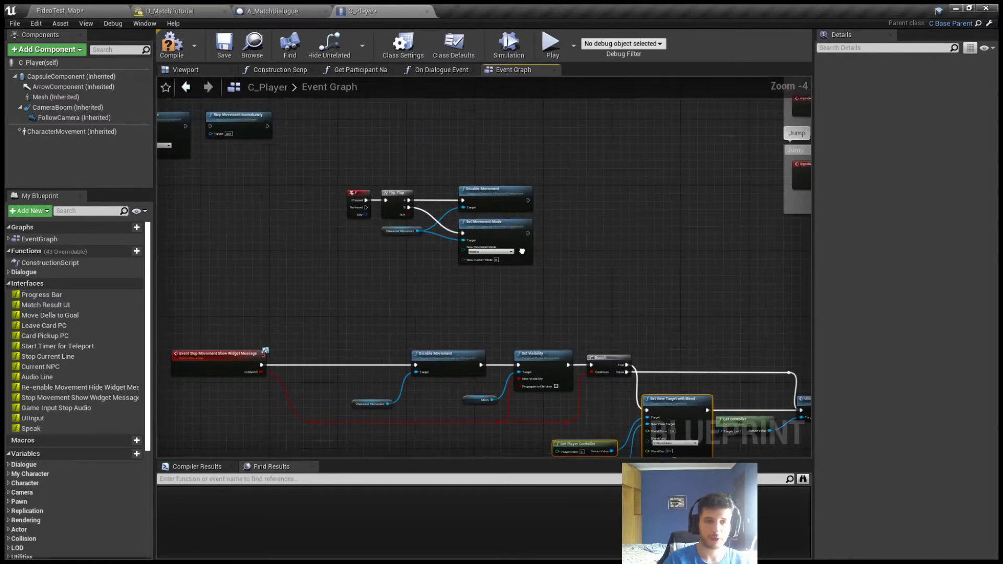
Wire Set Ignore Move Input on the player controller before Disable Movement, then return to the level map.
scroll("up", 3)
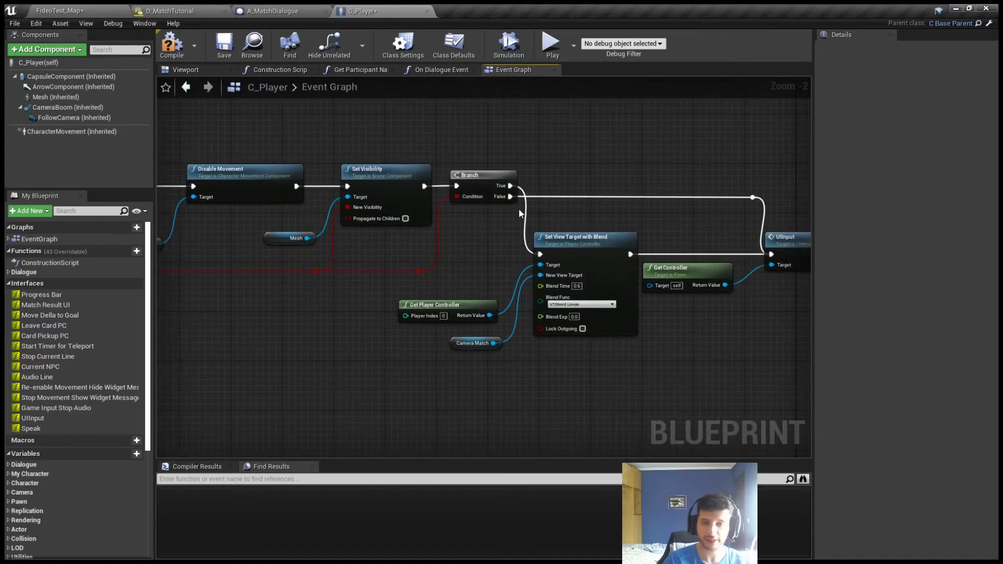
mouse_move(496, 261)
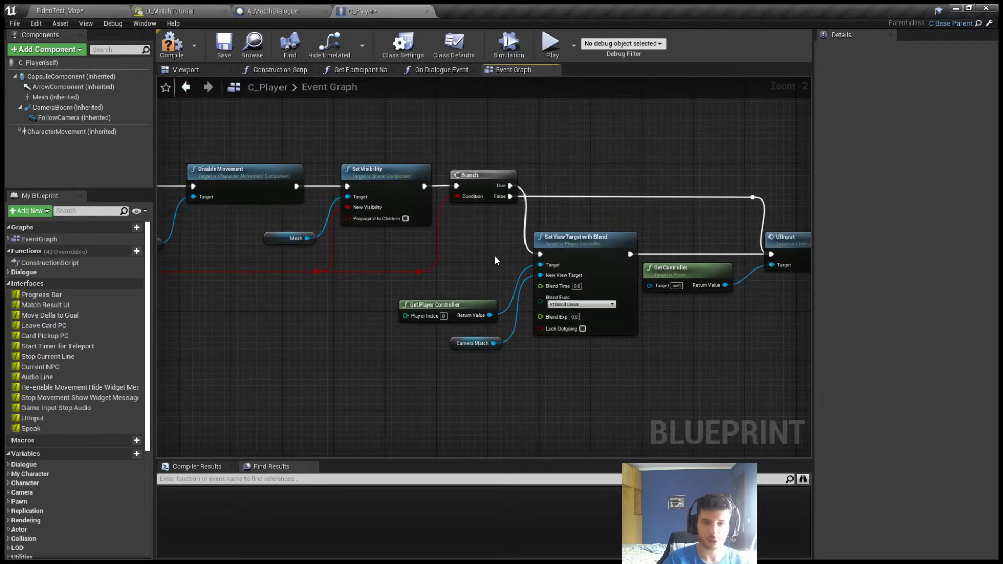
mouse_move(479, 272)
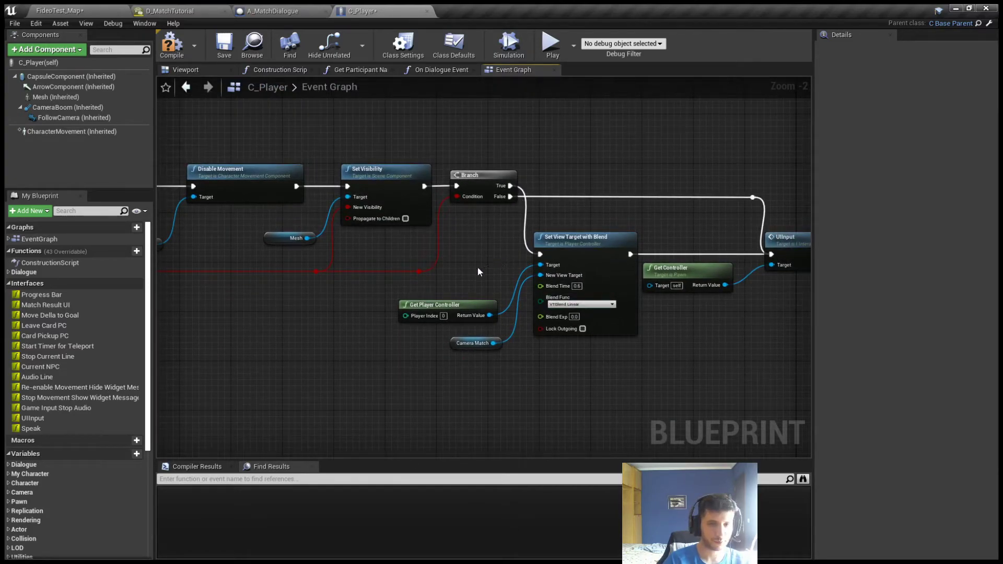
mouse_move(487, 282)
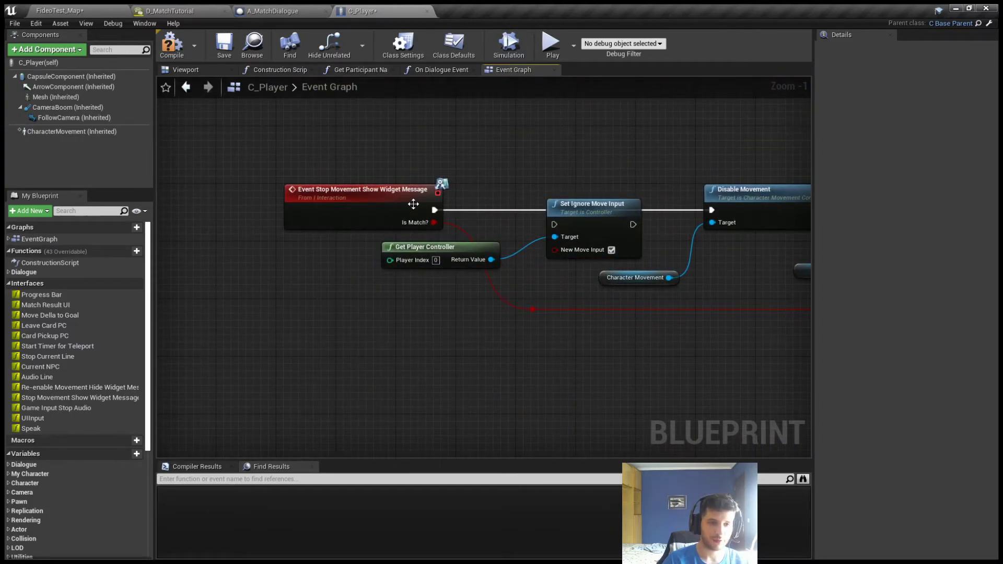
left_click_drag(592, 203, 602, 189)
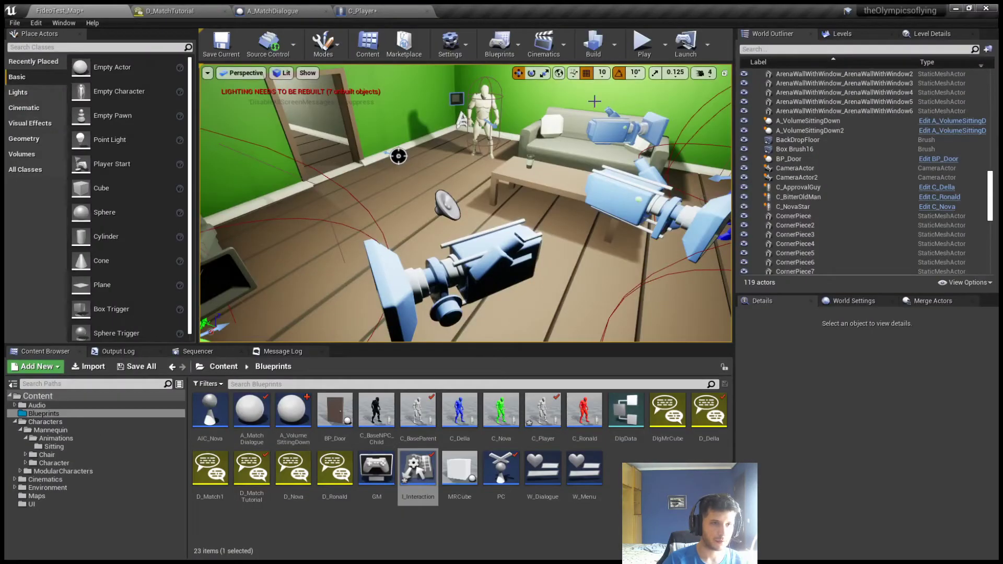
left_click(644, 43)
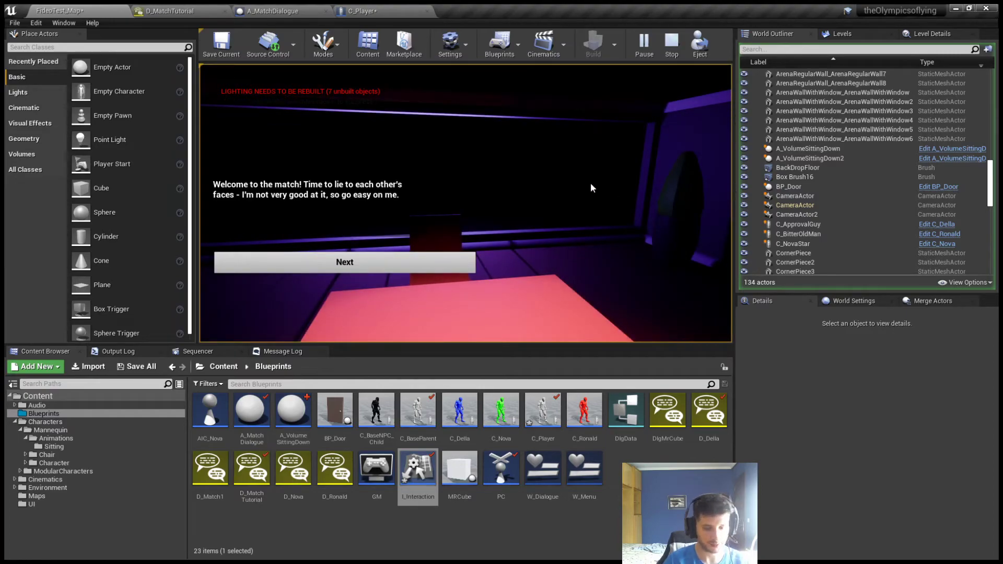
left_click(345, 262)
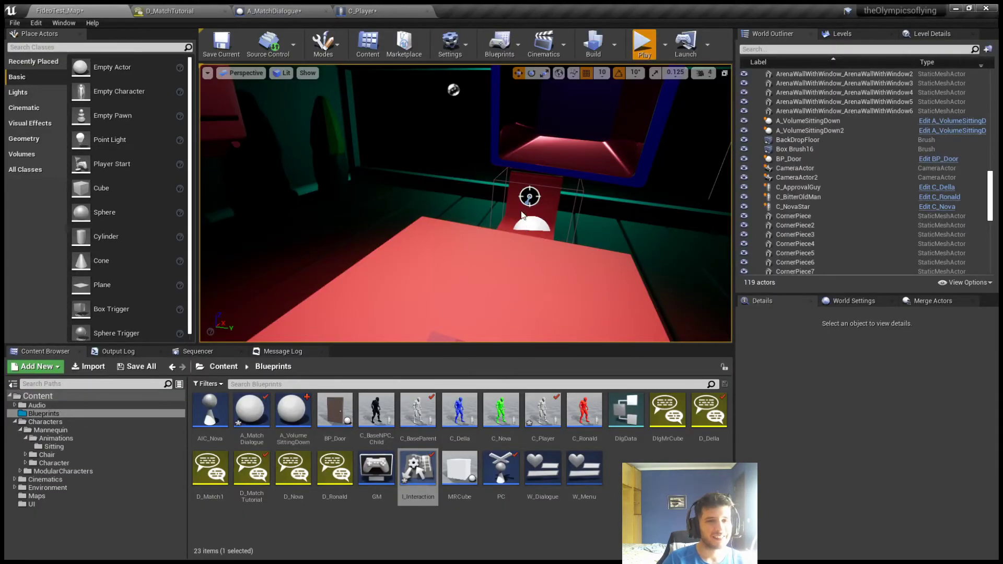
left_click(644, 44)
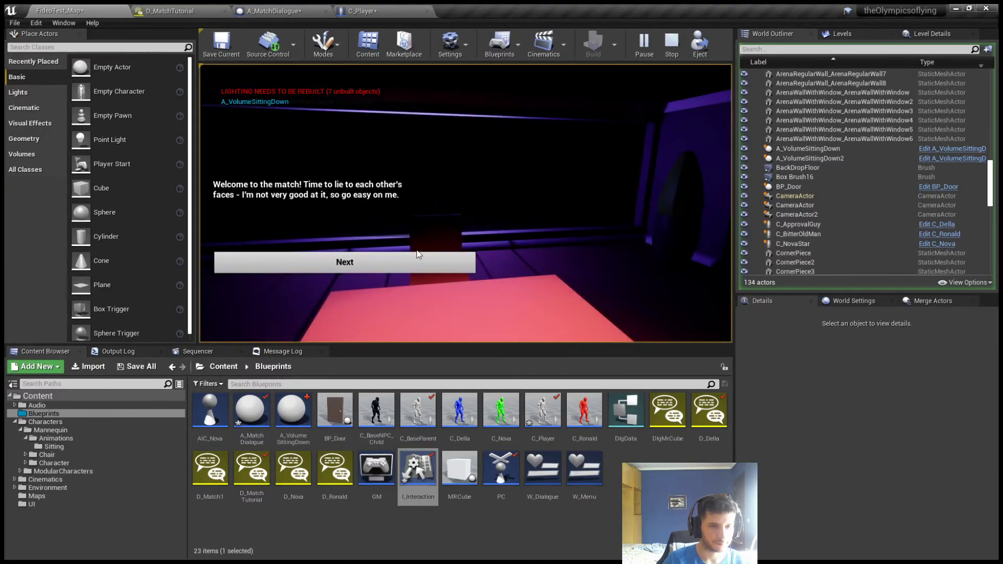
left_click(345, 262)
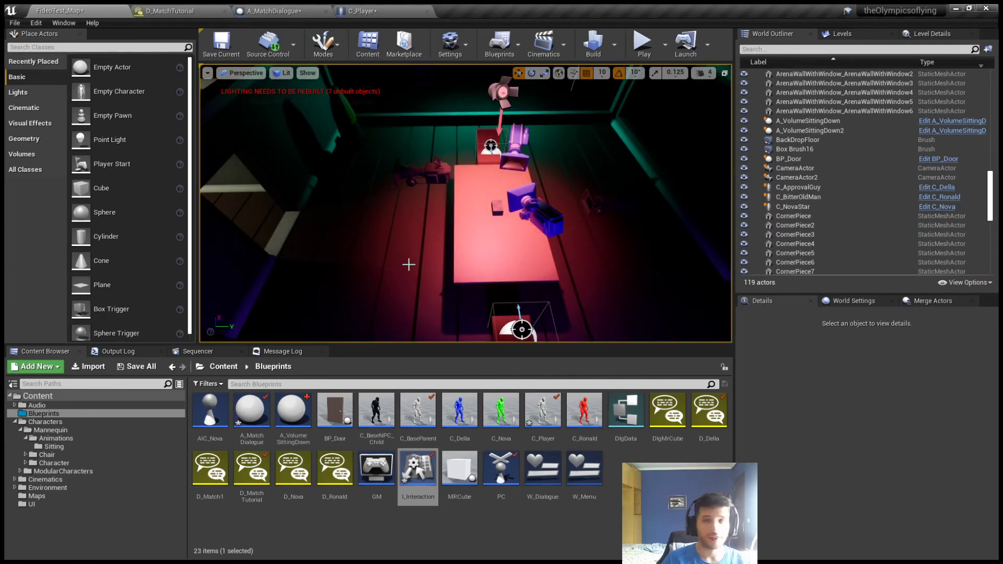
Show the A_MatchDialogue Event Graph again with its sequence, gate and branch logic.
left_click(280, 11)
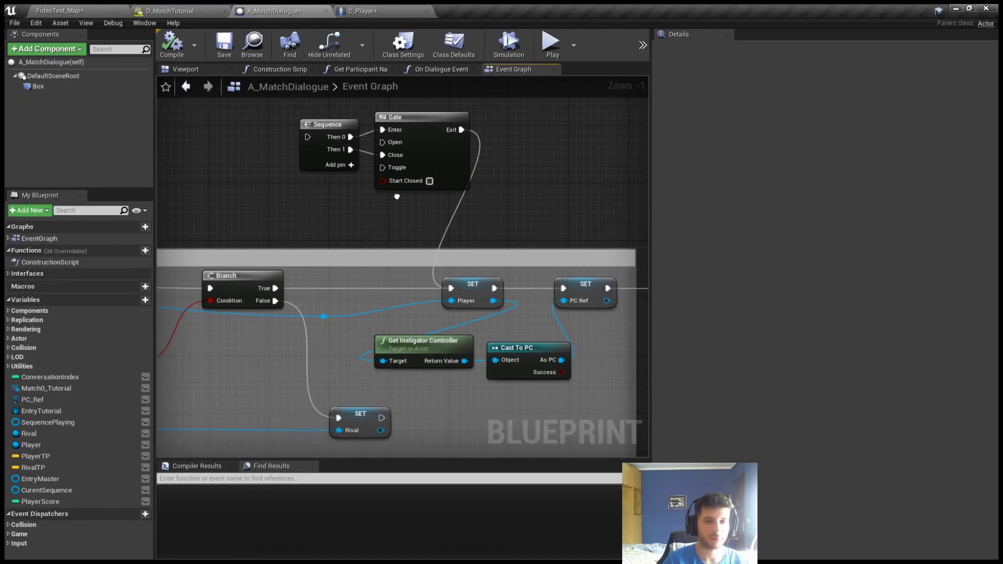
mouse_move(397, 200)
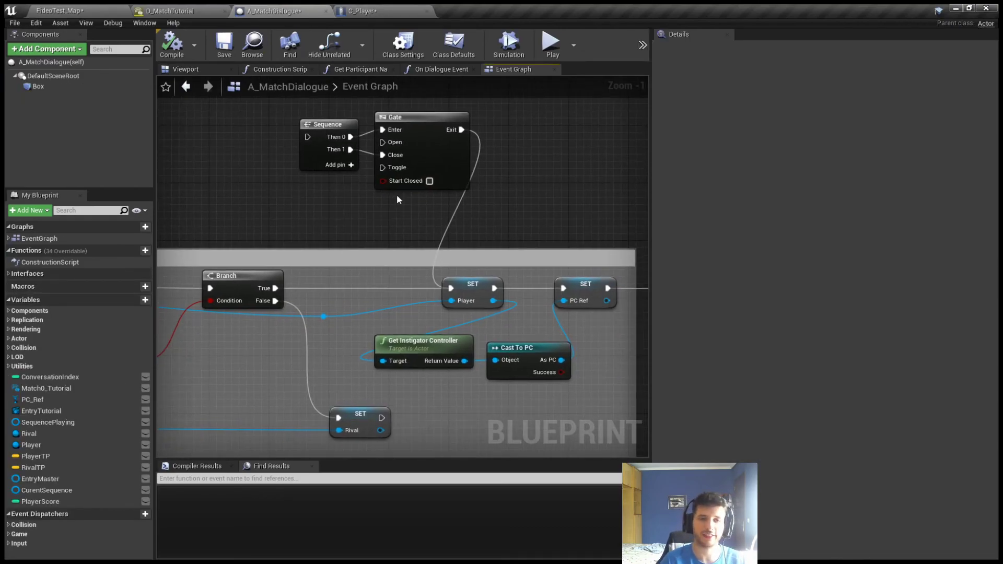